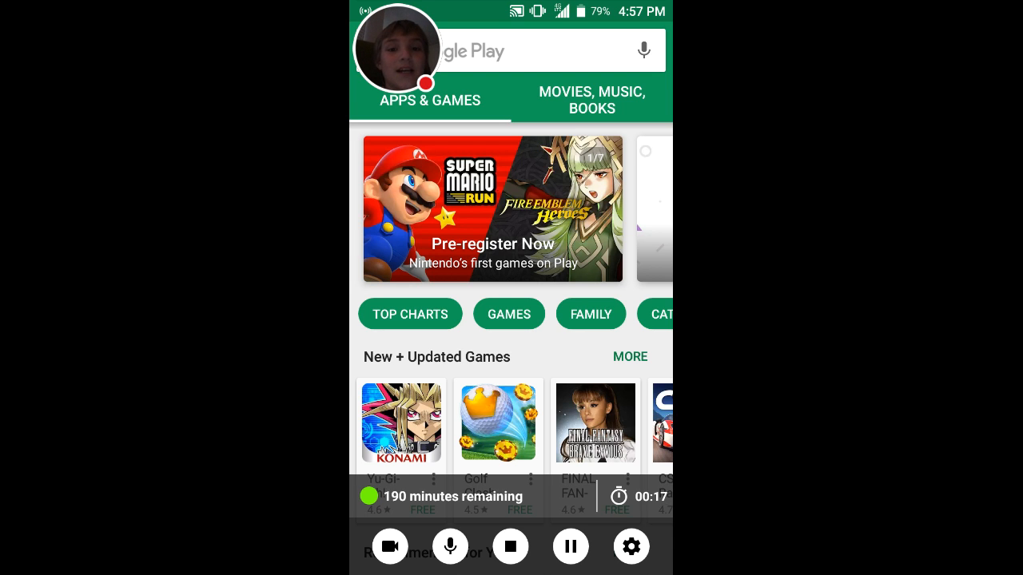
# Search the Play Store for "youtube gaming" and list the matching apps
pyautogui.click(519, 50)
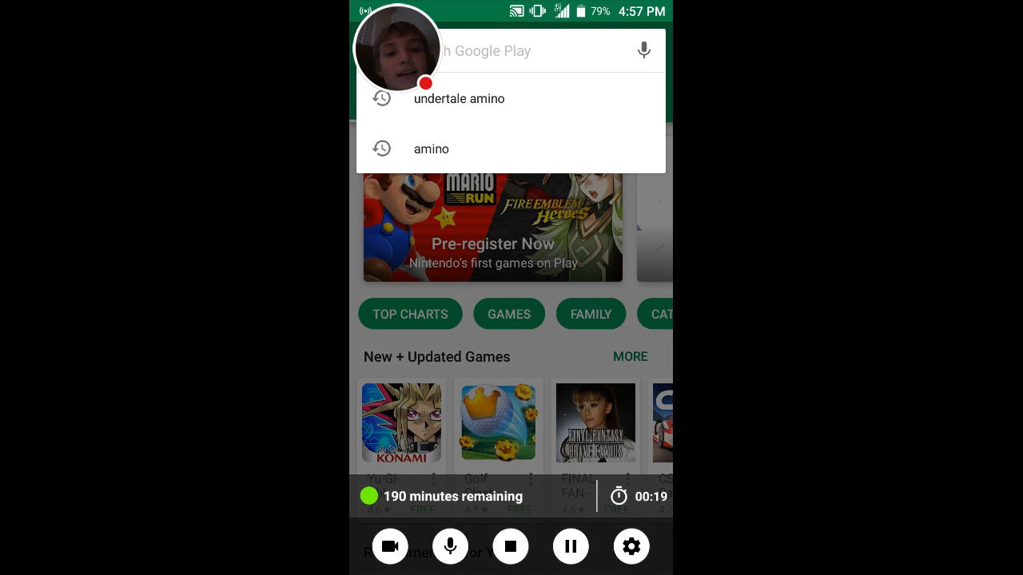
pyautogui.click(495, 50)
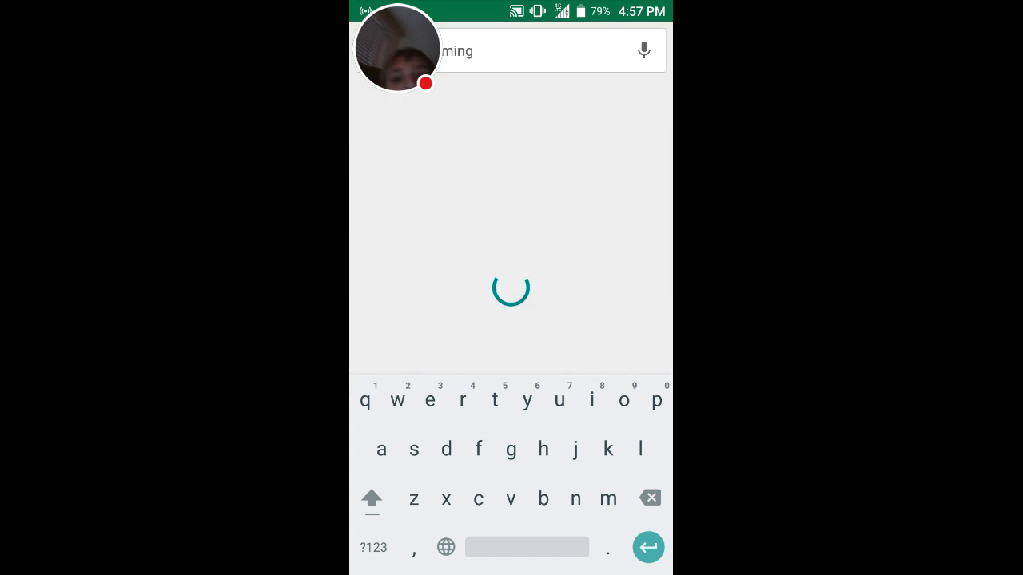
pyautogui.press('enter')
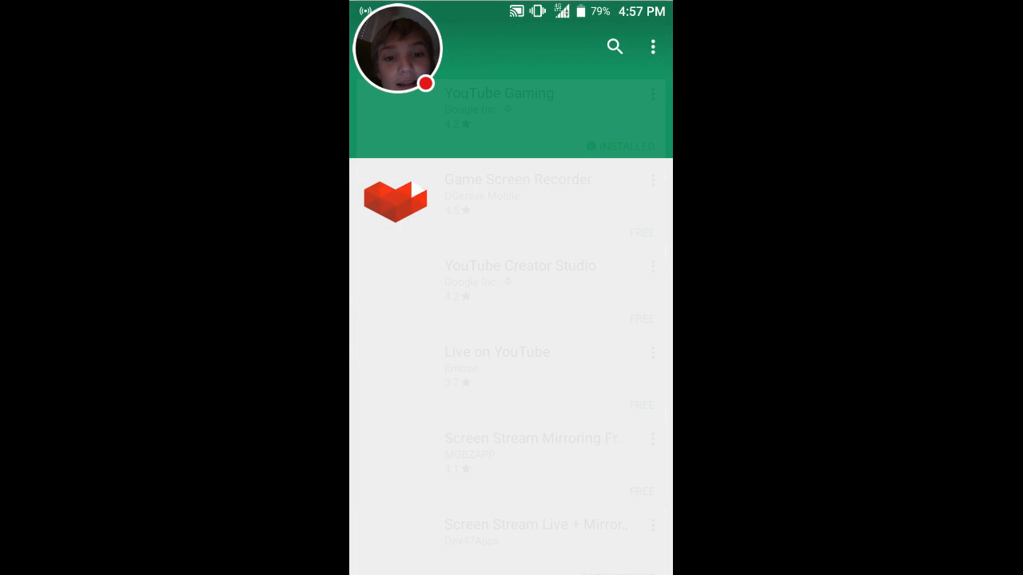
# Launch YouTube Gaming from the search results so its home feed appears
pyautogui.click(498, 93)
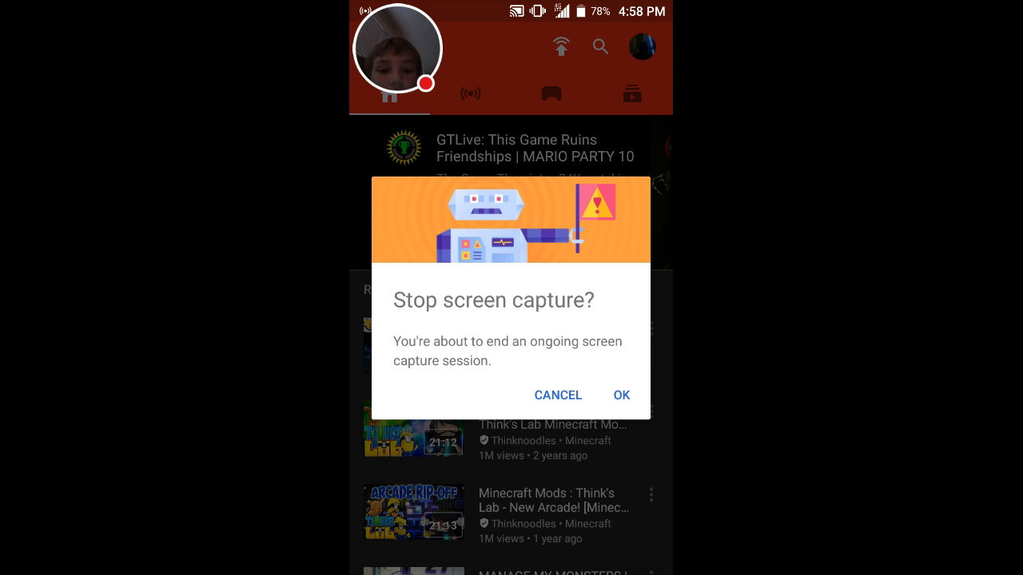
# Dismiss the "Stop screen capture?" prompt with Cancel so recording keeps running
pyautogui.click(558, 395)
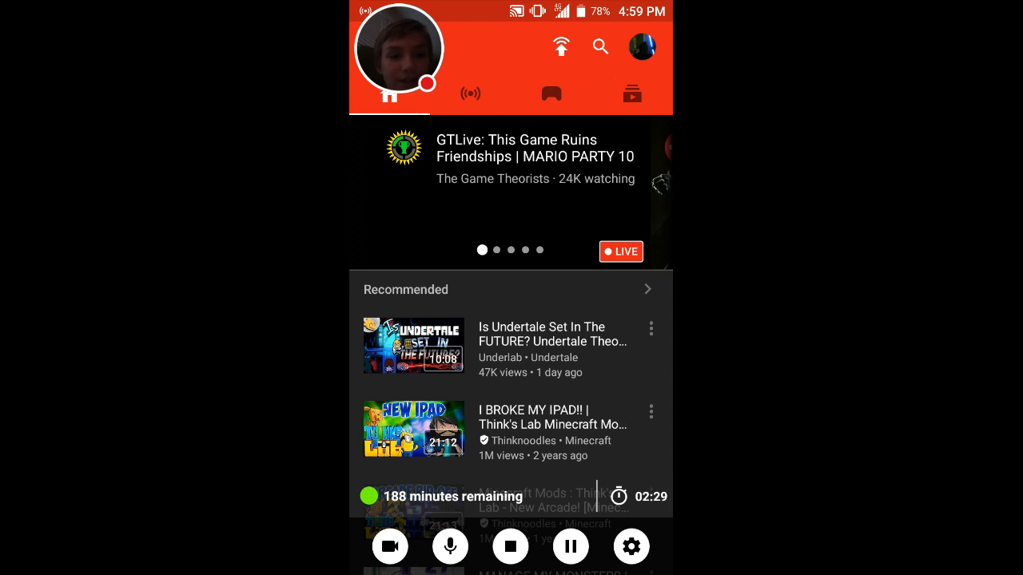
pyautogui.click(640, 47)
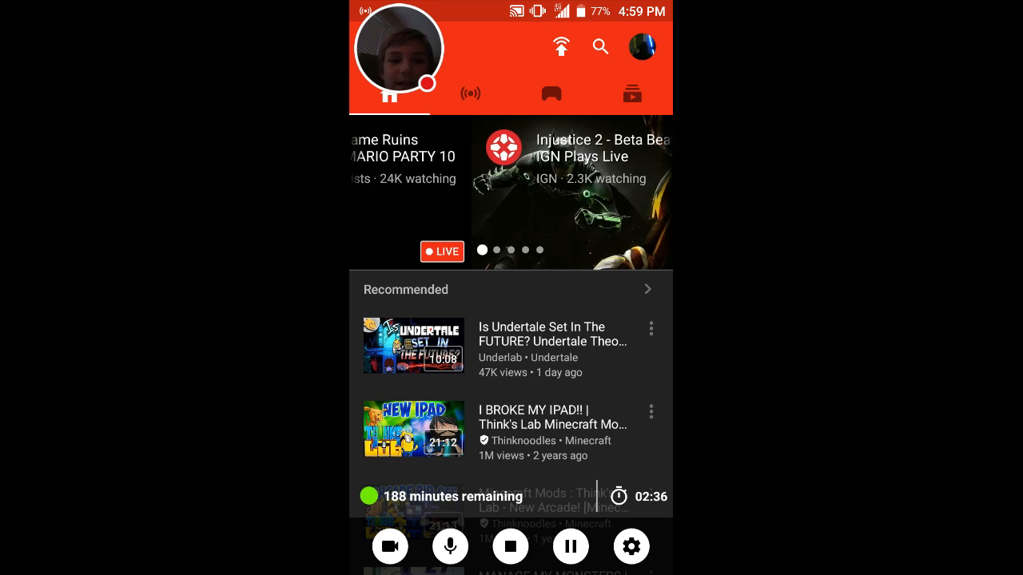
pyautogui.click(470, 93)
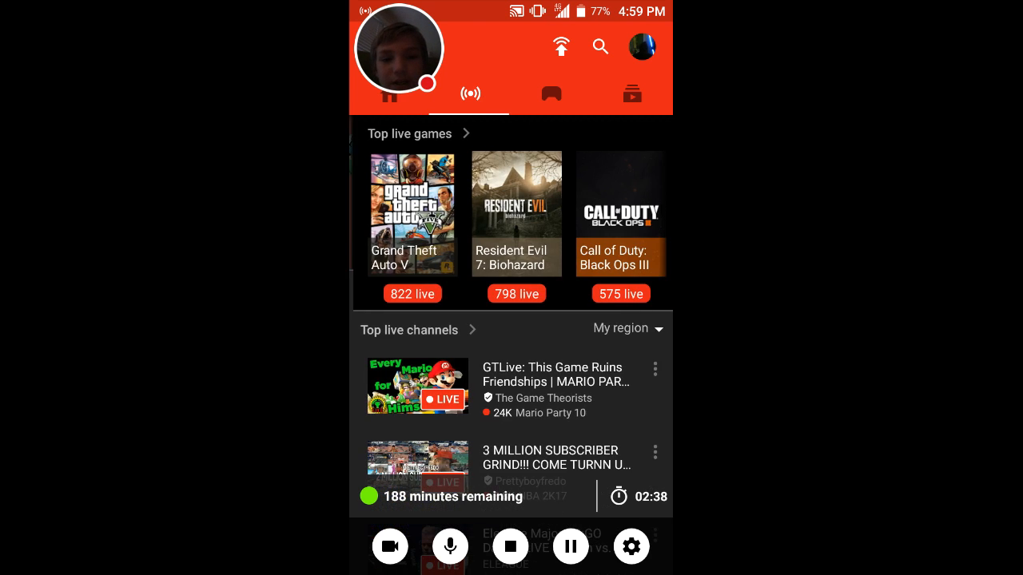
pyautogui.click(551, 93)
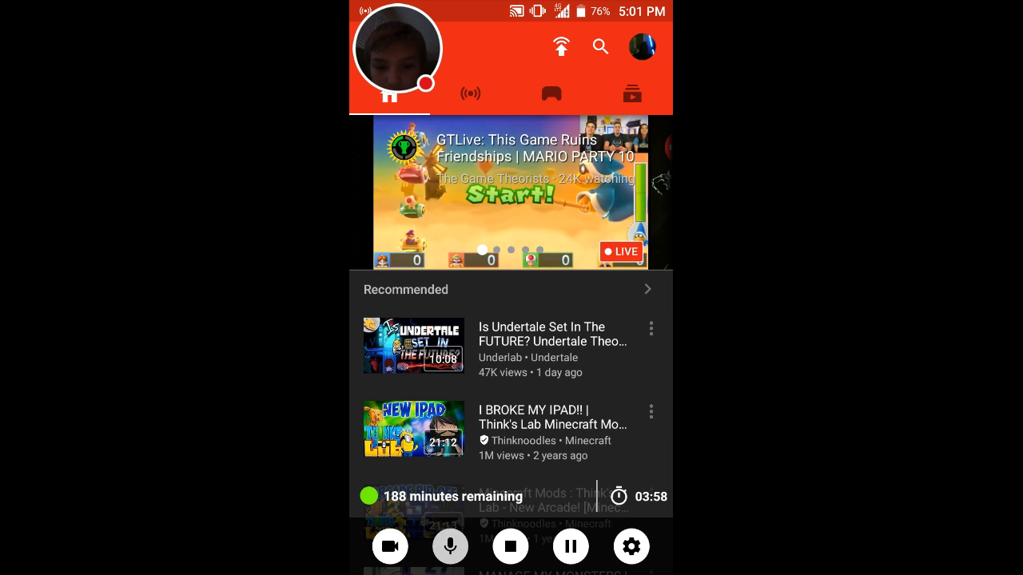
pyautogui.click(451, 547)
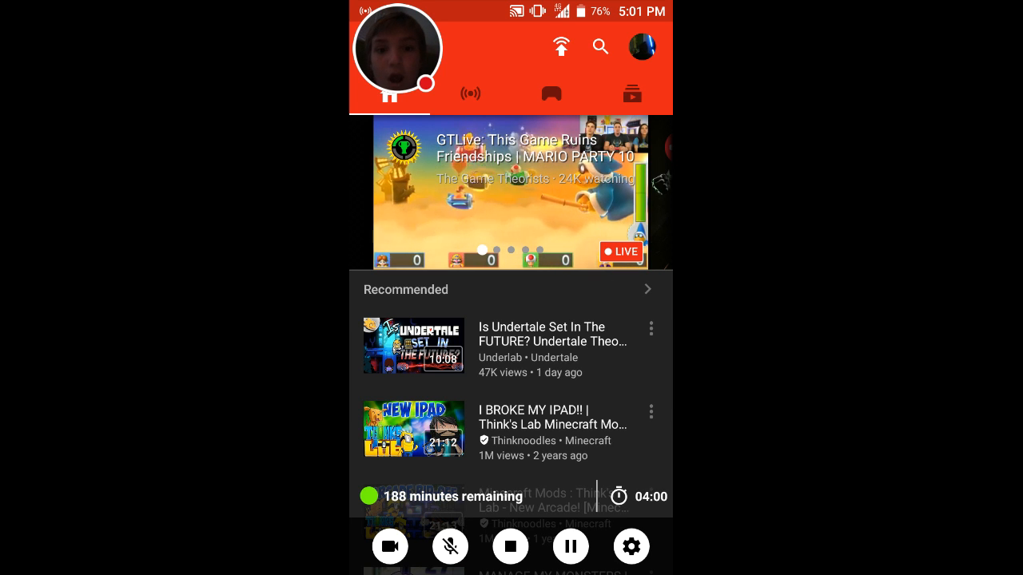
pyautogui.click(451, 547)
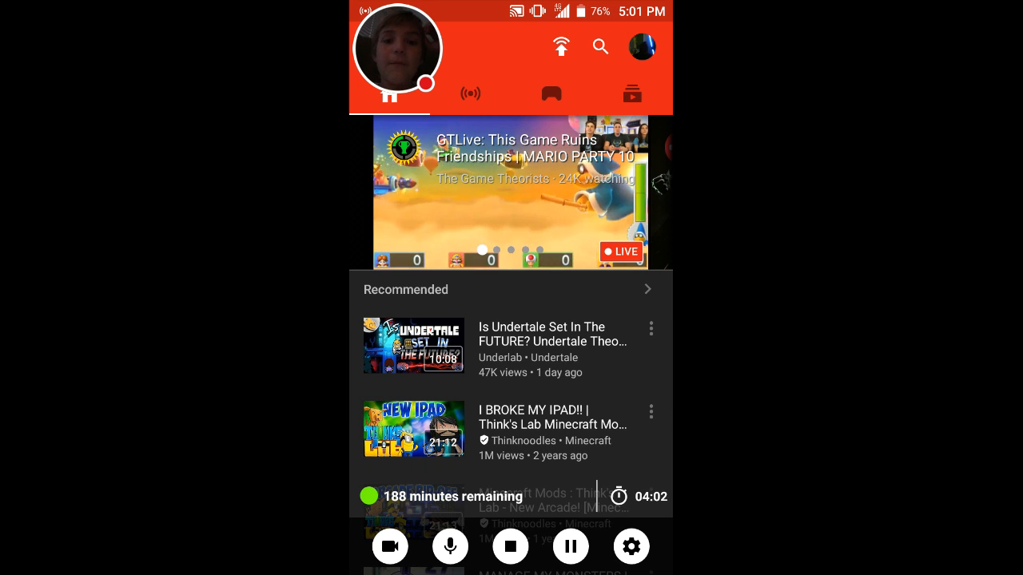
# Scroll the Home feed down to Spotlight playlists, then switch to the Live tab
pyautogui.scroll(-3)
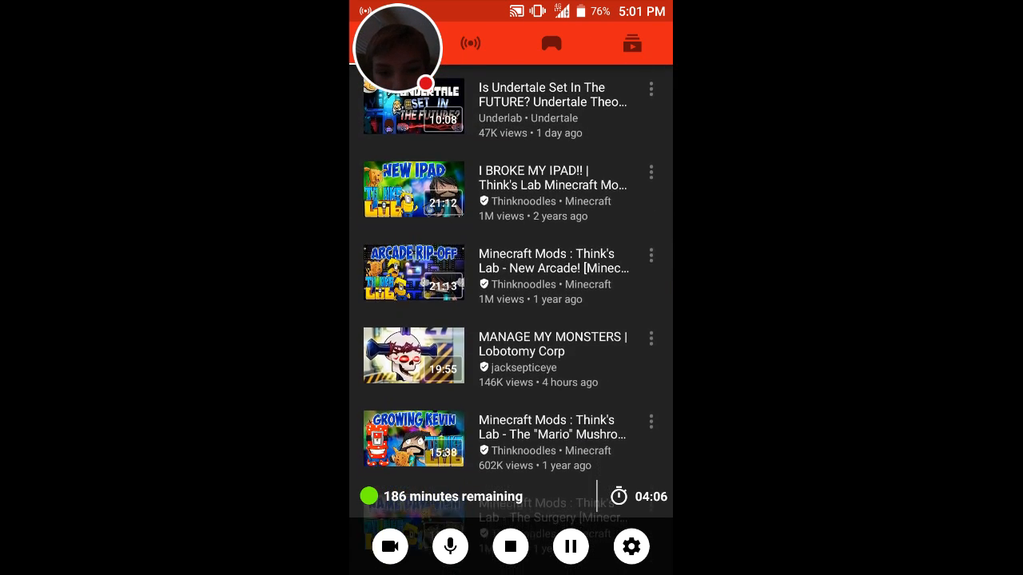
pyautogui.scroll(-3)
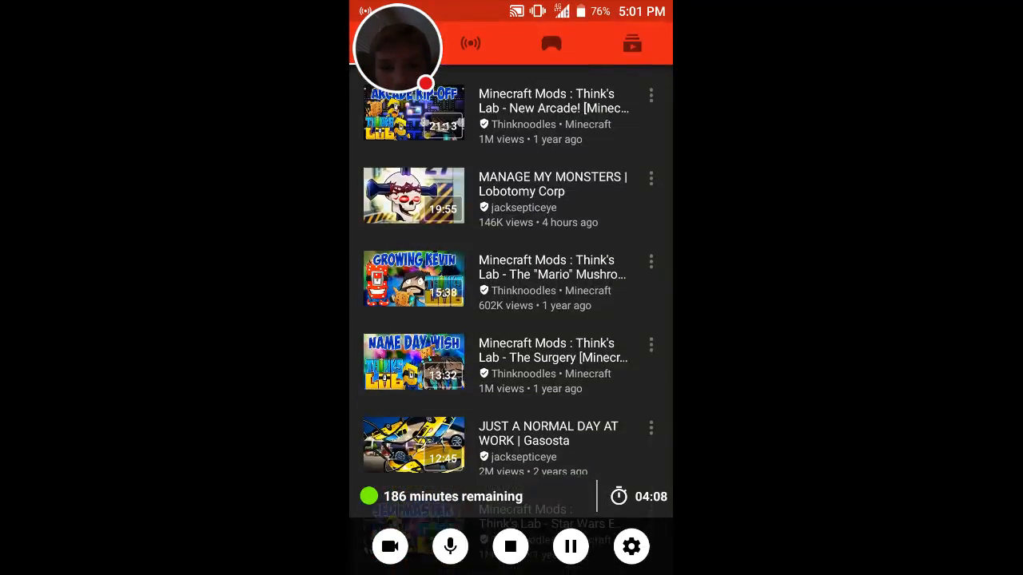
pyautogui.scroll(-3)
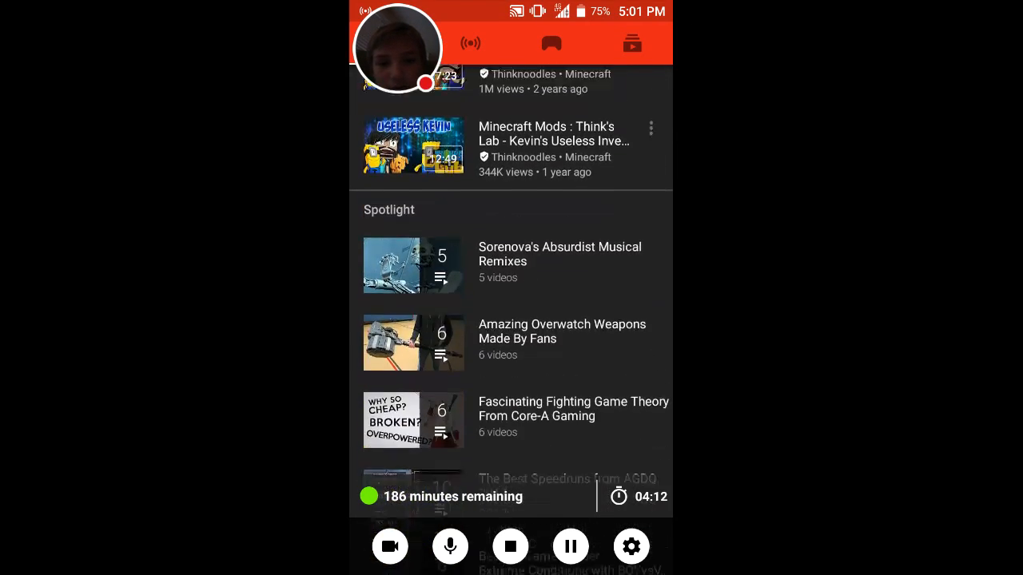
pyautogui.scroll(-3)
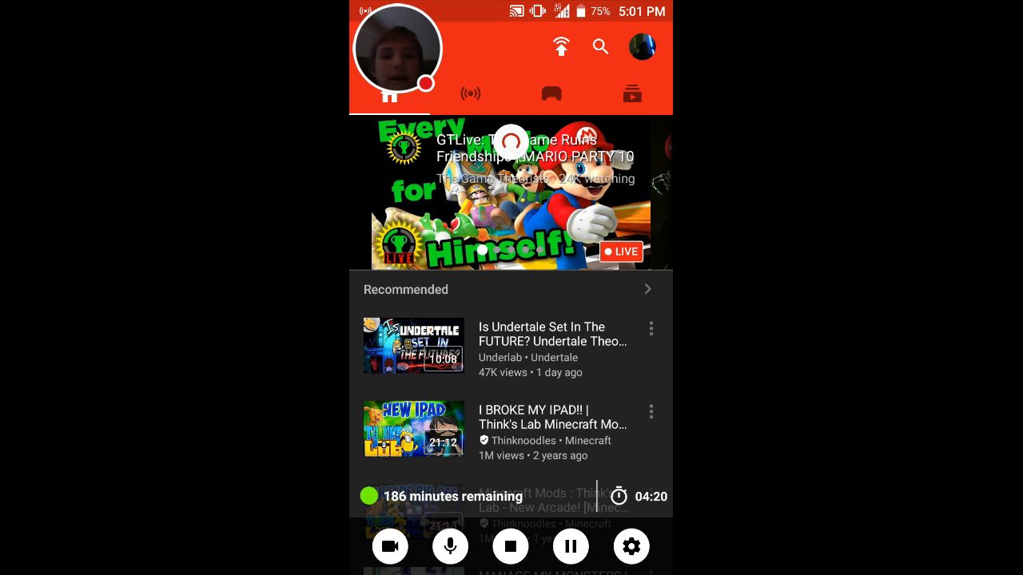
pyautogui.click(470, 93)
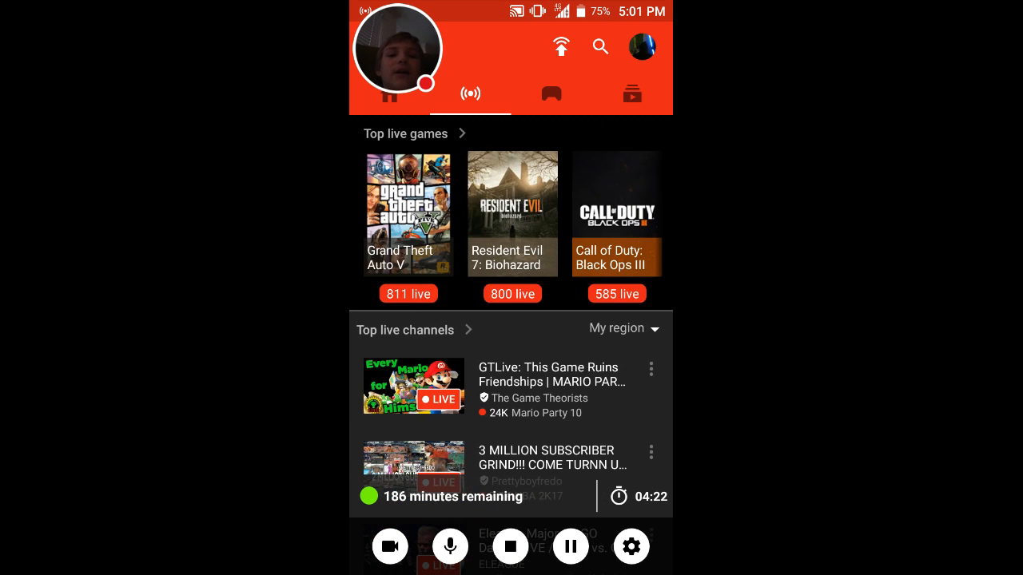